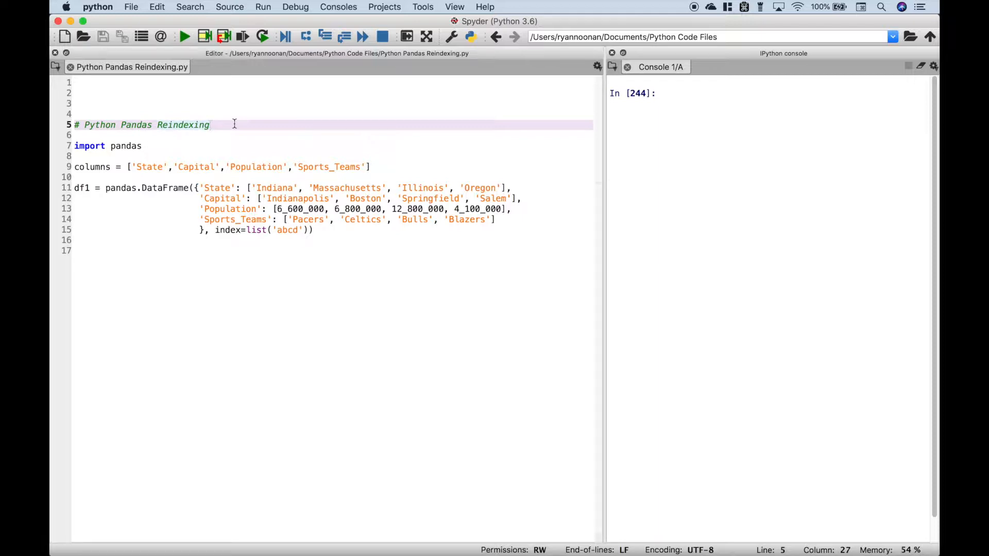
# Step: Select the import pandas line and the df1 DataFrame definition in the editor
pyautogui.click(211, 124)
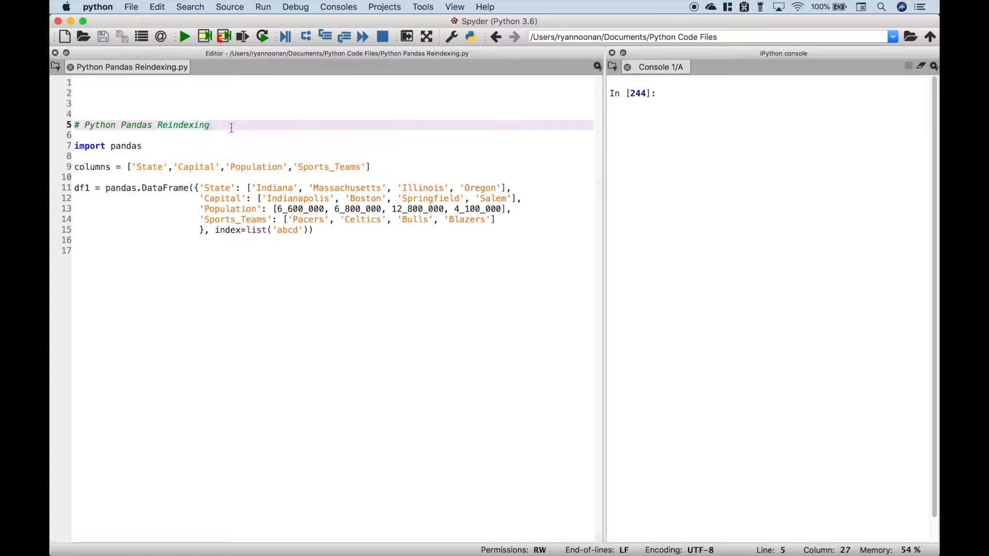
pyautogui.click(107, 146)
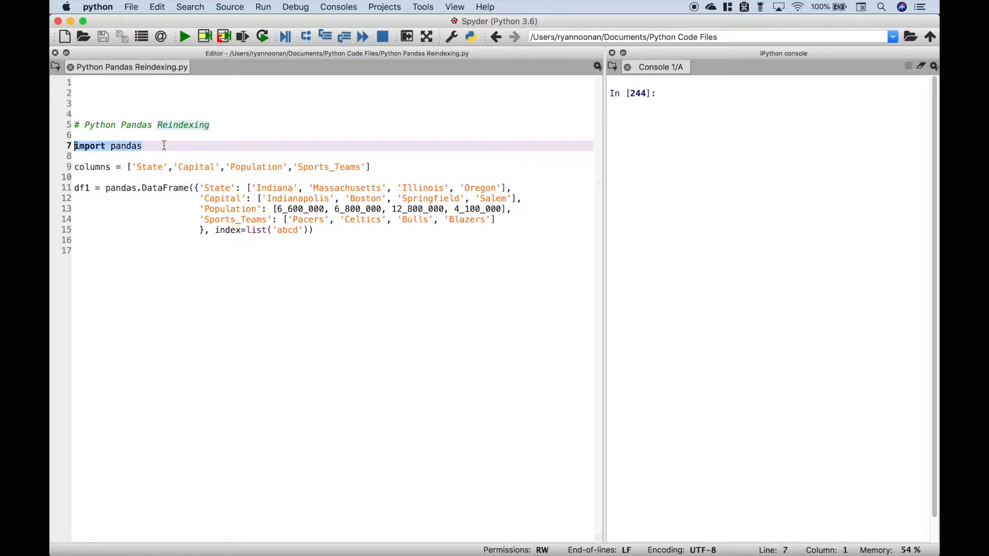
pyautogui.click(313, 230)
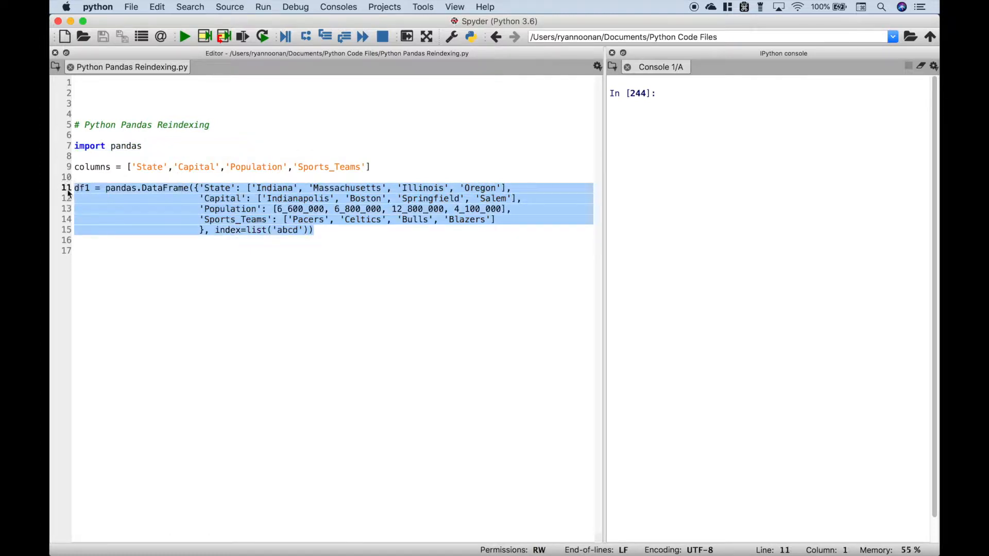
# Step: Enter df1 in the IPython console to print the table
pyautogui.click(681, 93)
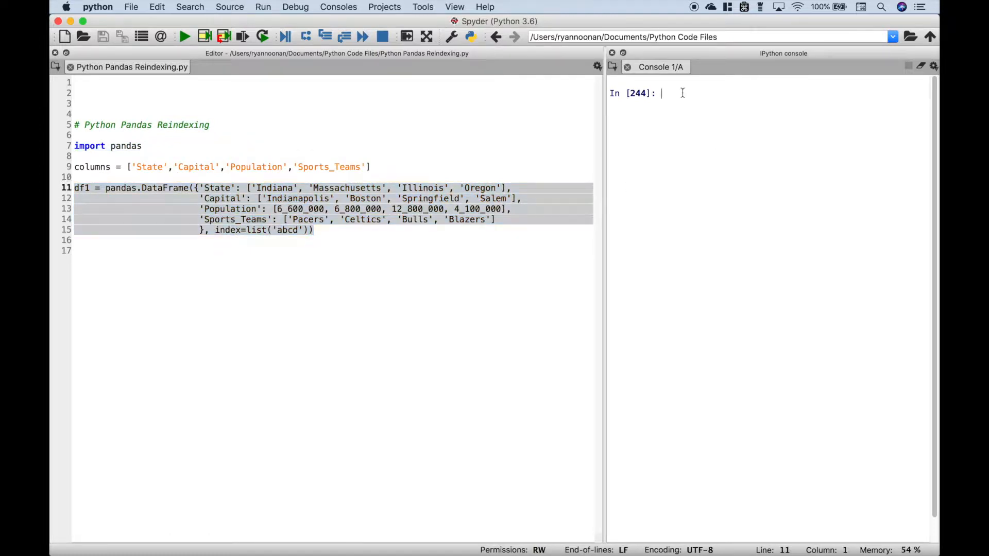
pyautogui.write('df1')
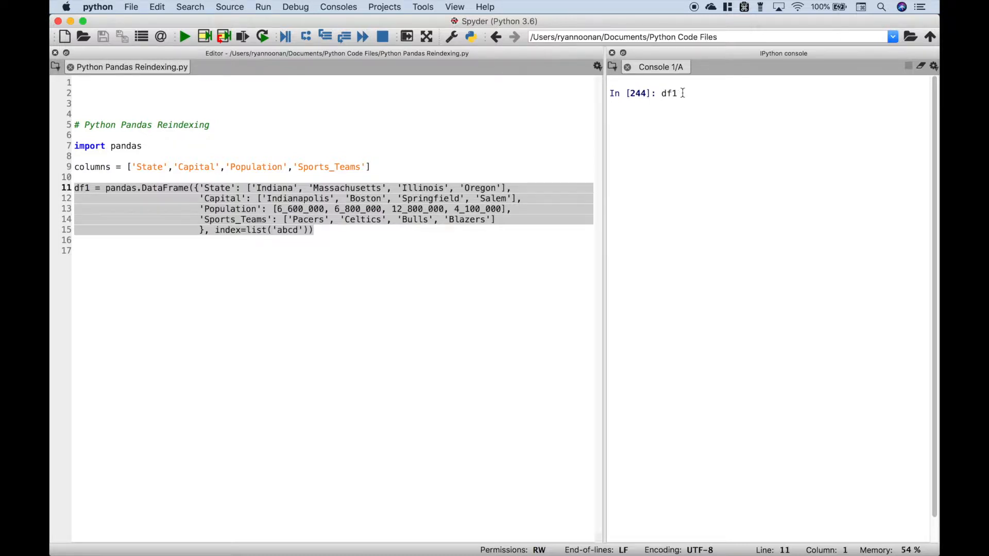
pyautogui.press('enter')
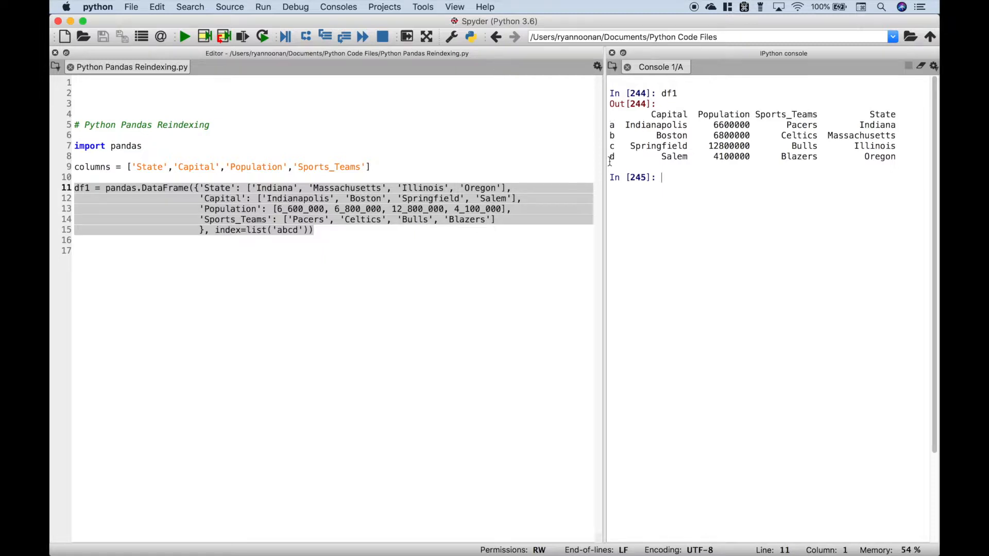
# Step: Place the caret on the empty line 17 below the df1 definition
pyautogui.click(214, 230)
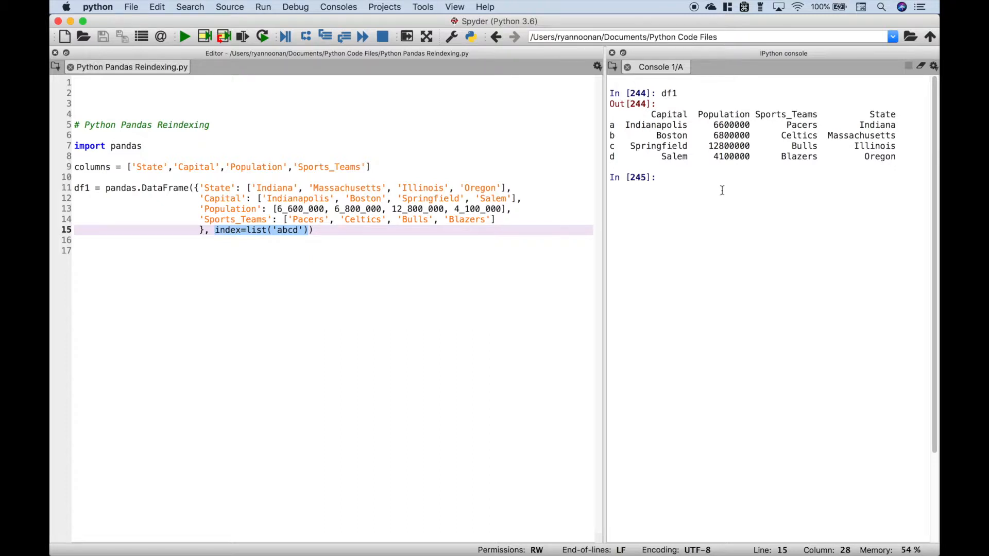
pyautogui.moveTo(876, 147)
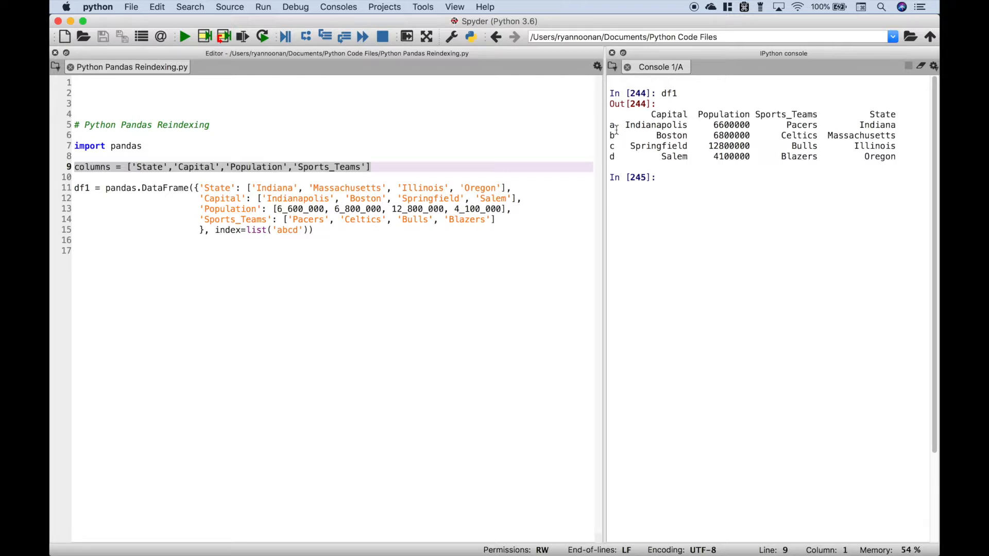
pyautogui.click(354, 231)
pyautogui.write('d')
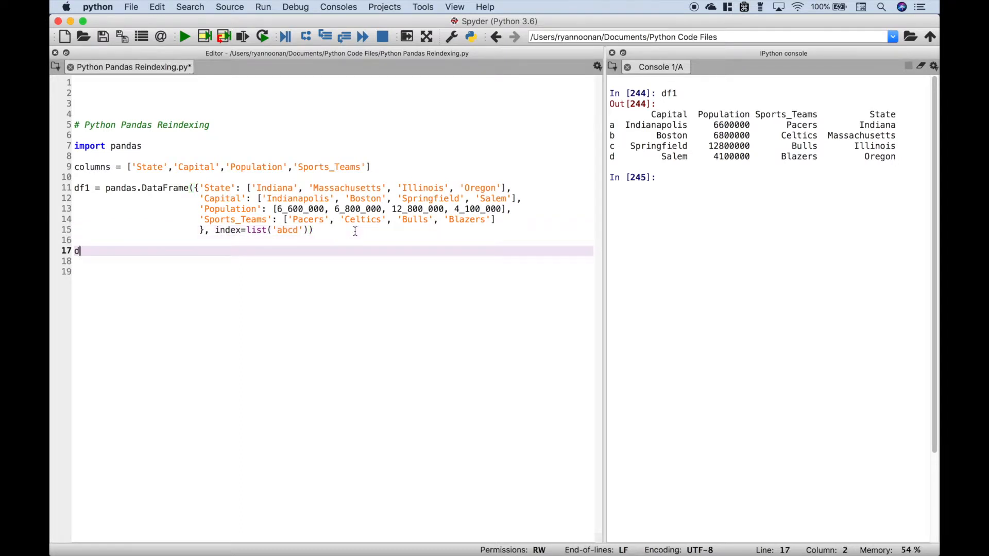
# Step: Write df1_reindex = df1.reindex(index=list('bacd'), columns=columns) on line 17
pyautogui.write('f1')
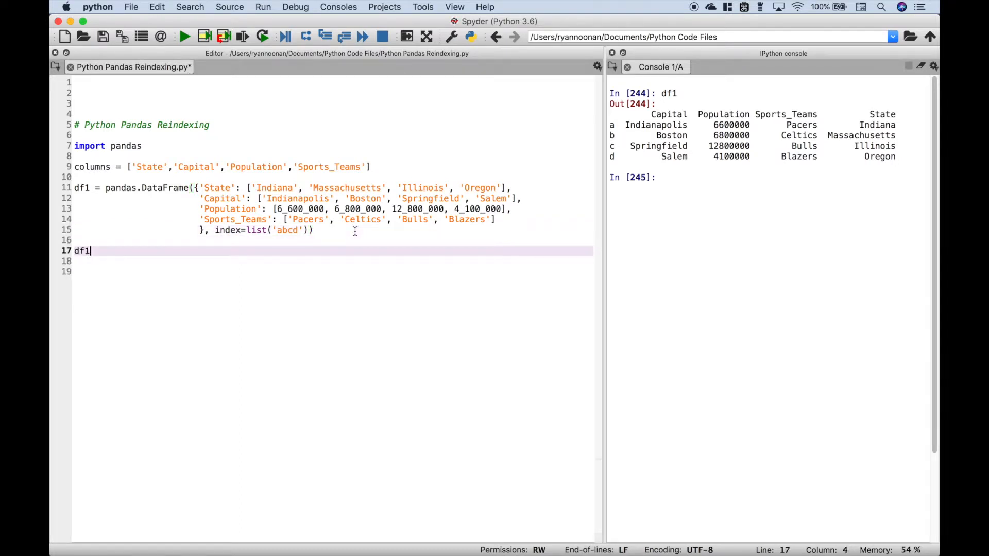
pyautogui.write('_rei')
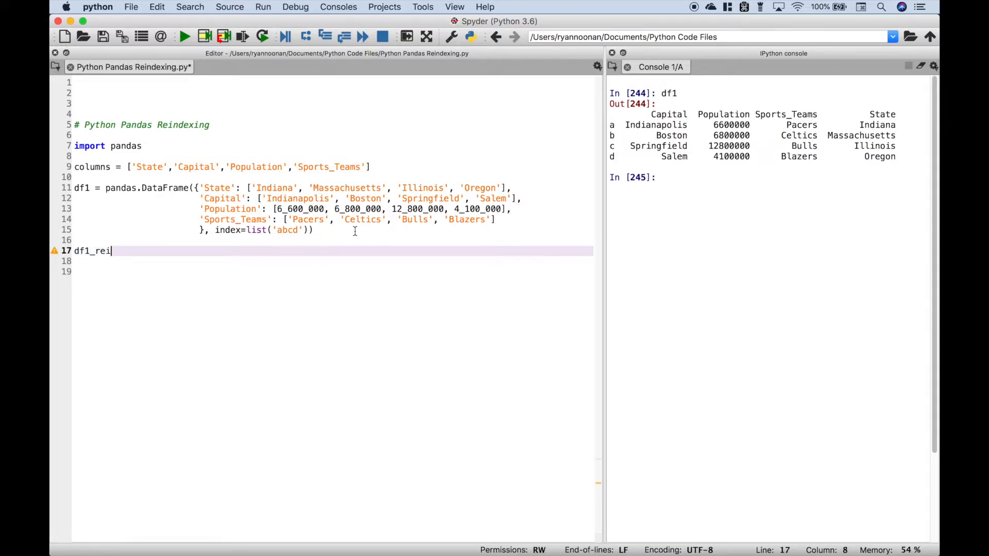
pyautogui.write('ndex = df1.')
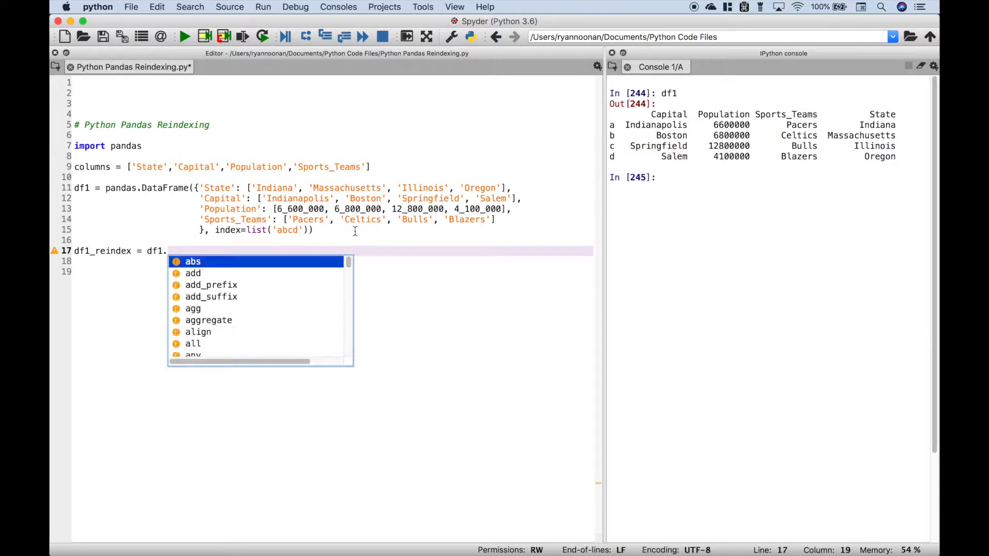
pyautogui.write('reindex(')
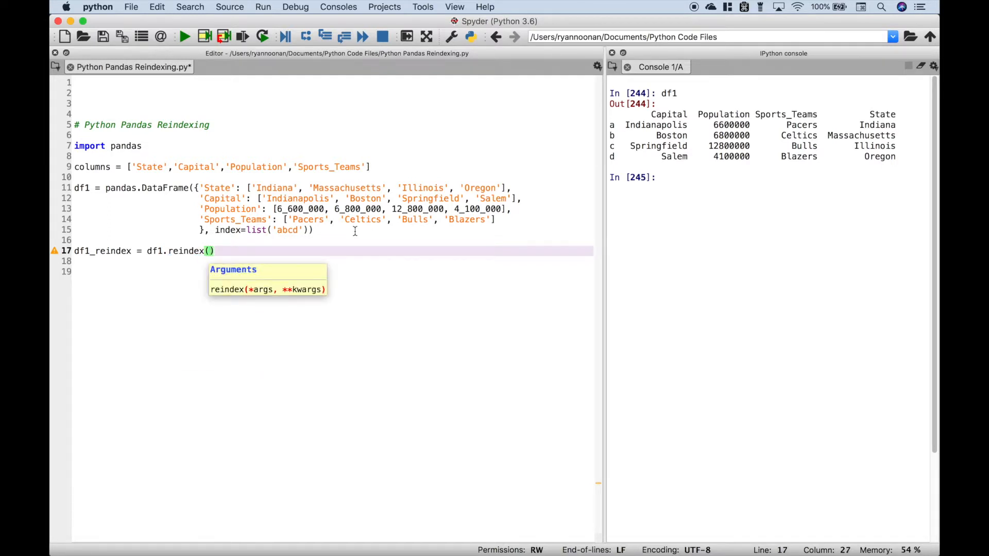
pyautogui.write('i')
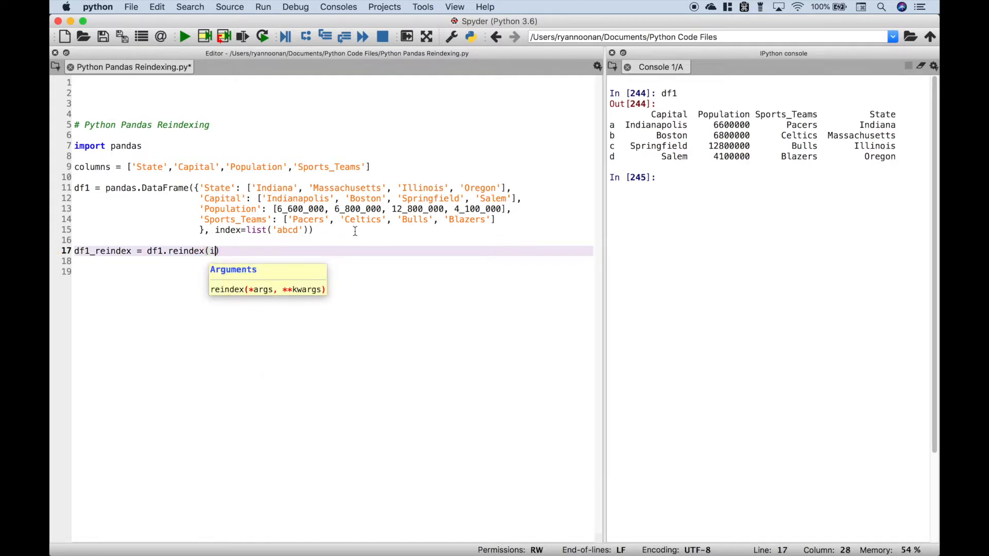
pyautogui.write('ndex=')
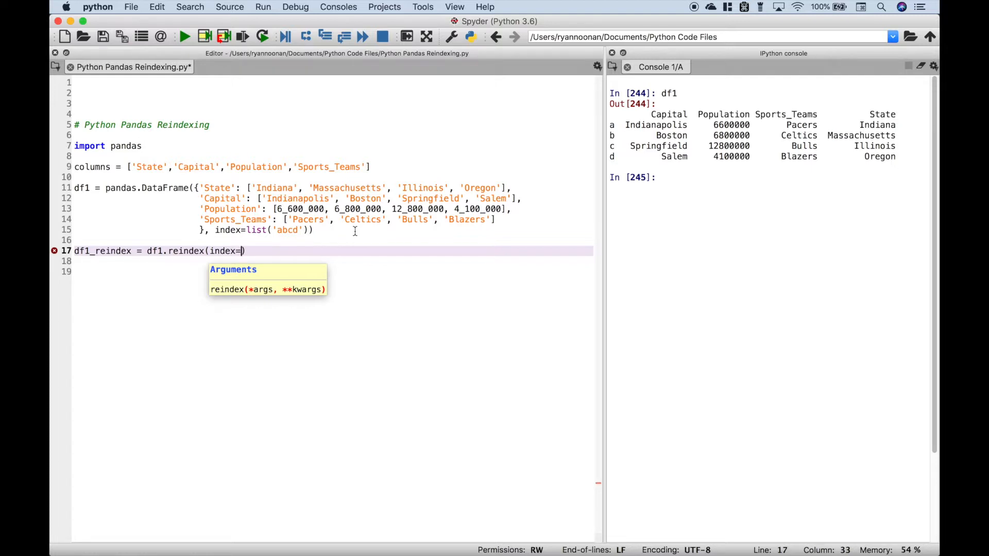
pyautogui.write('list()')
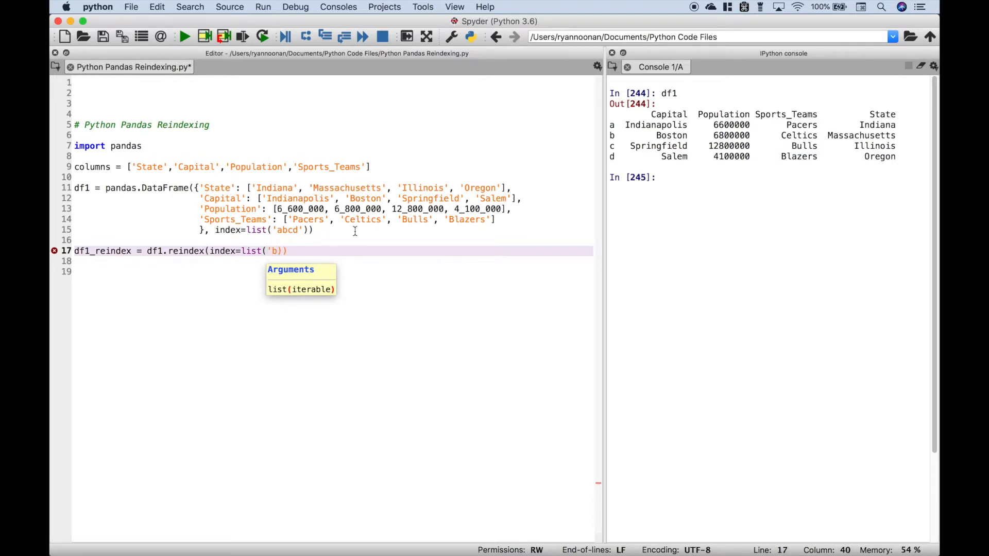
pyautogui.write('ac')
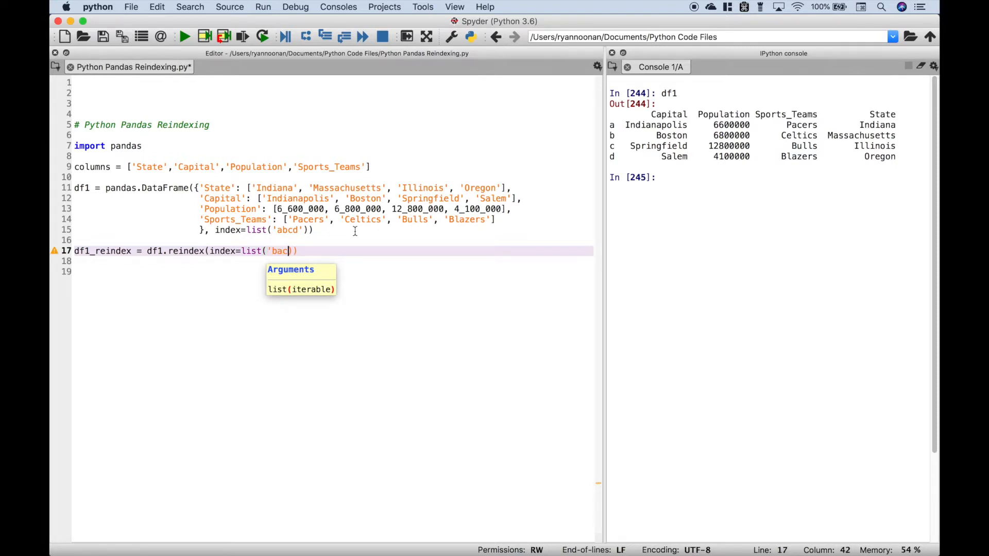
pyautogui.write("d'")
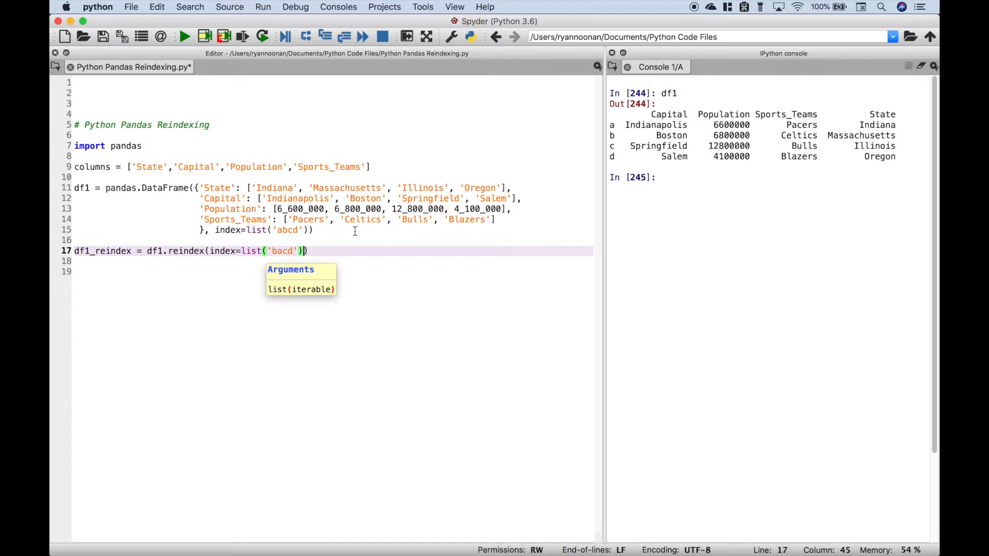
pyautogui.write(', columns=')
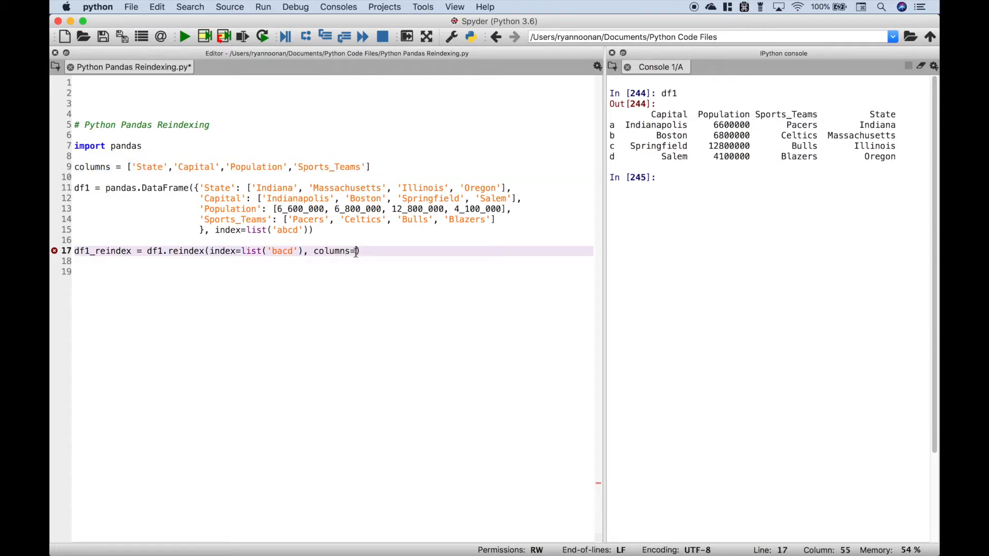
pyautogui.write('columns')
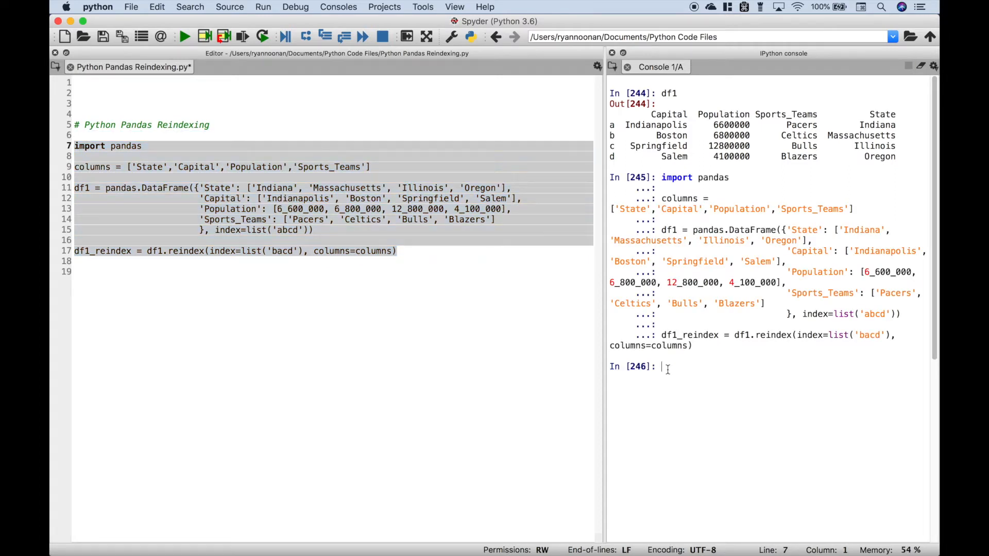
# Step: Clear the console and begin entering df1 to print the table again
pyautogui.write('clear')
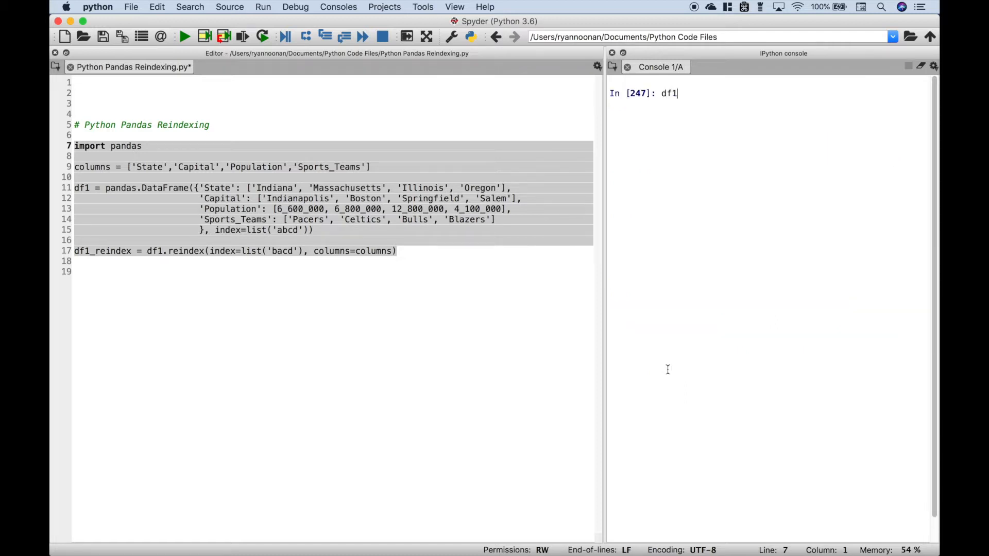
pyautogui.press('enter')
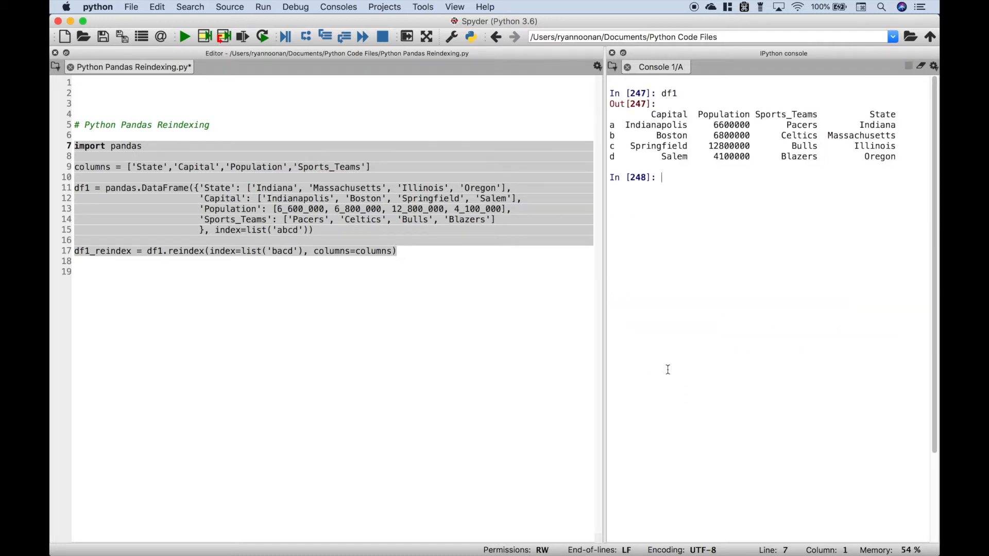
pyautogui.write('df1_reindex')
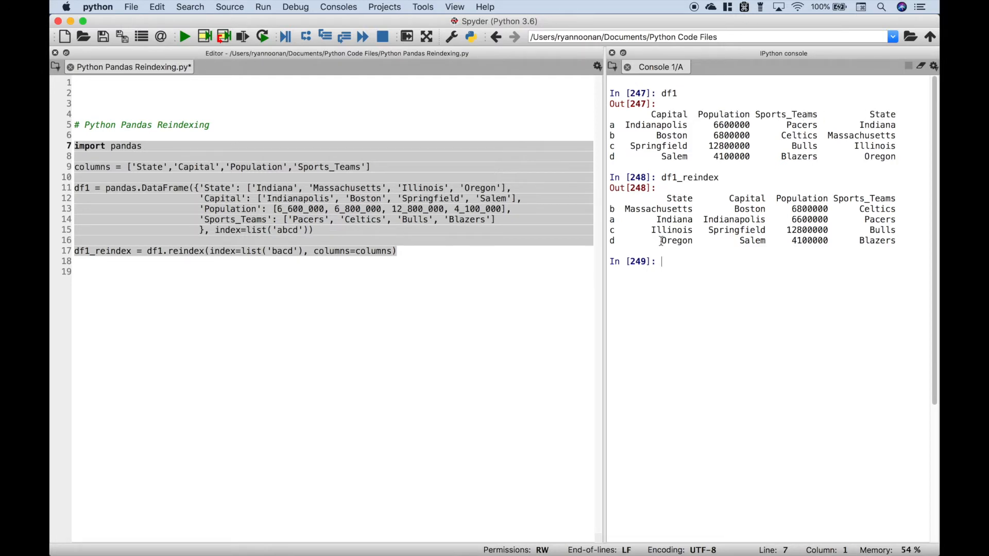
pyautogui.moveTo(750, 202)
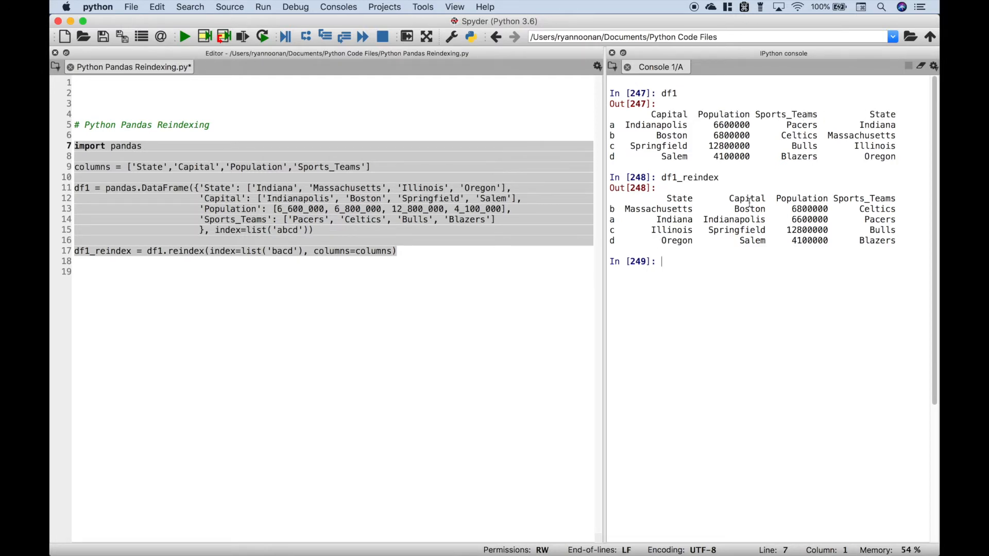